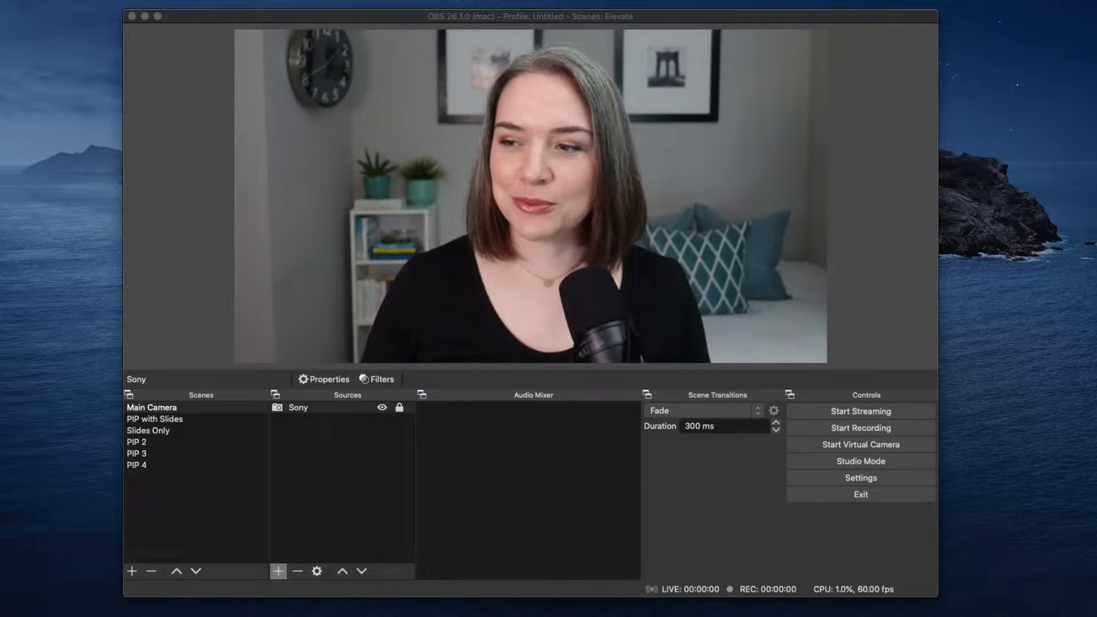
mouse_move(824, 555)
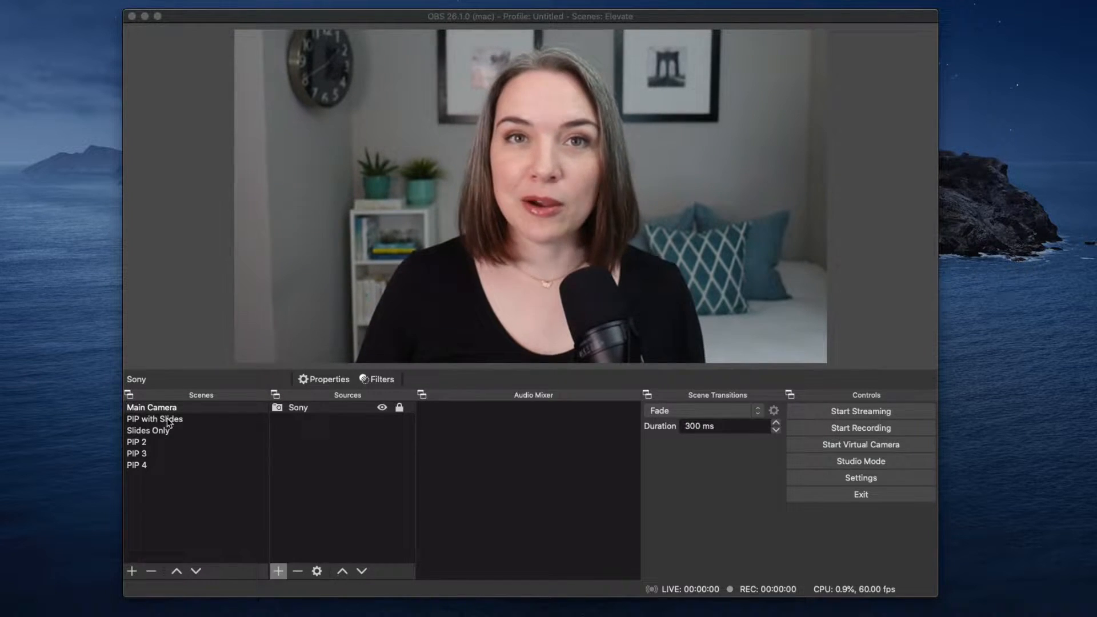
Preview the PIP with Slides and Slides Only scenes, then return to Main Camera.
left_click(154, 418)
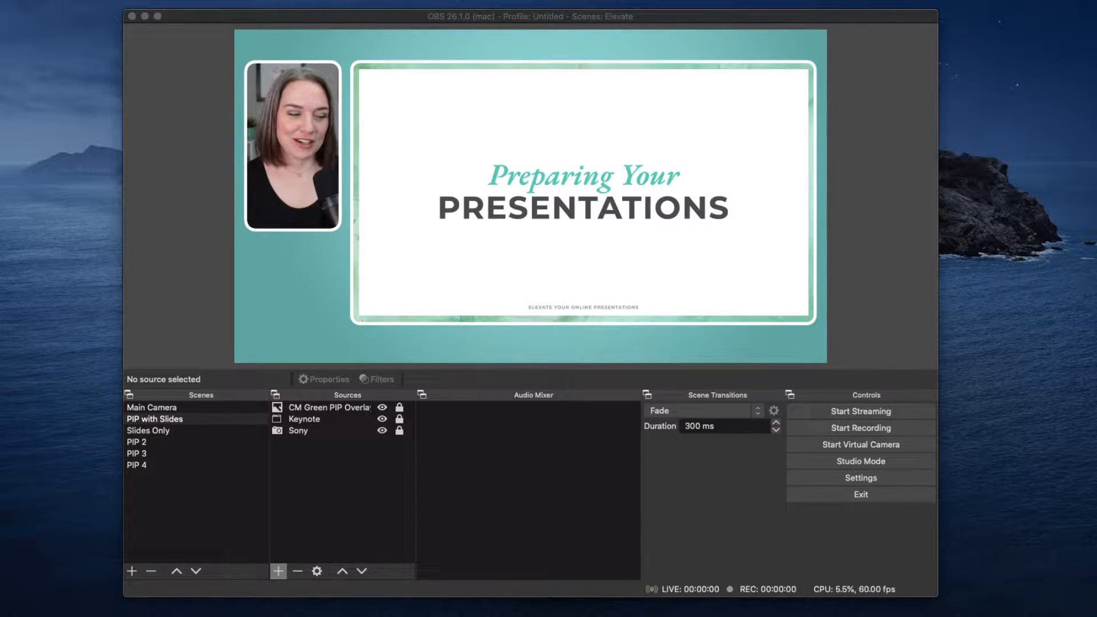
left_click(147, 429)
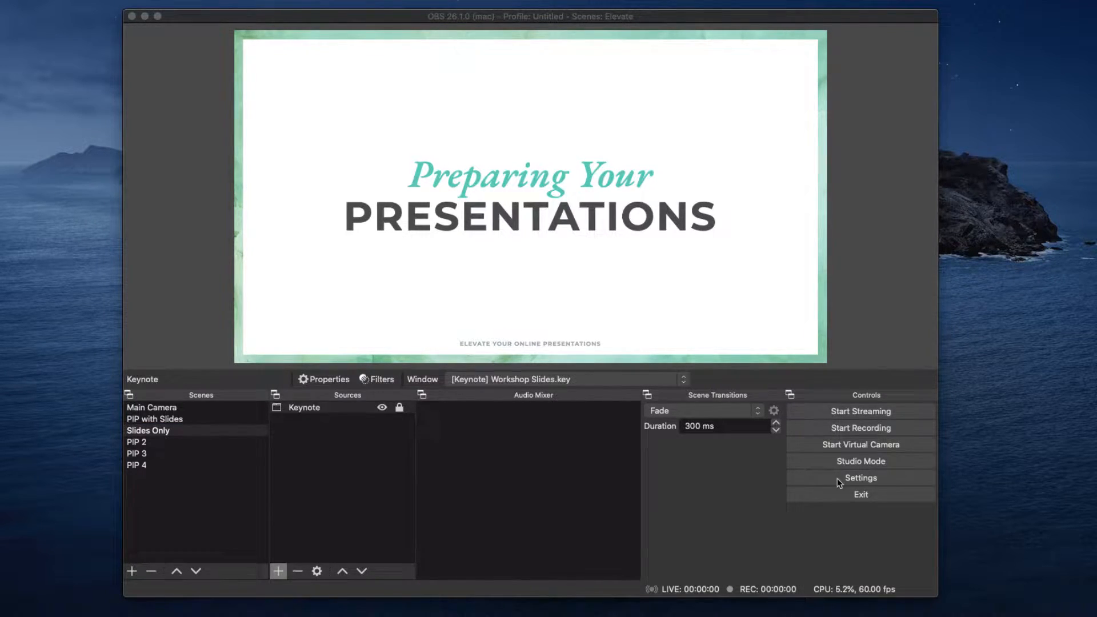
left_click(151, 406)
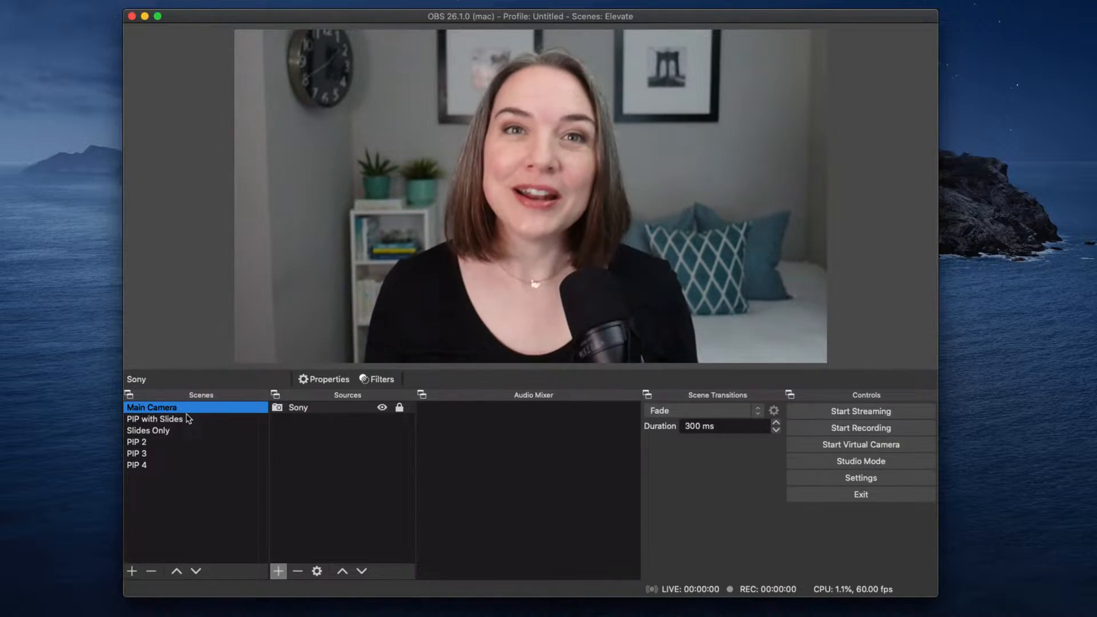
Switch to PIP with Slides, briefly show Slides Only, and settle back on PIP with Slides.
left_click(154, 418)
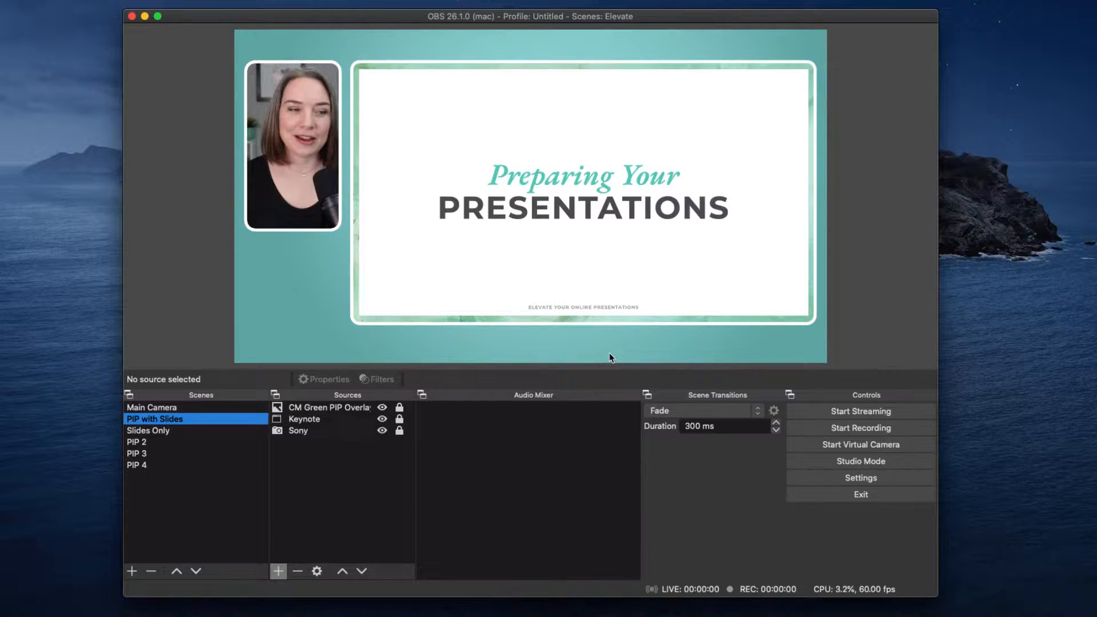
mouse_move(624, 355)
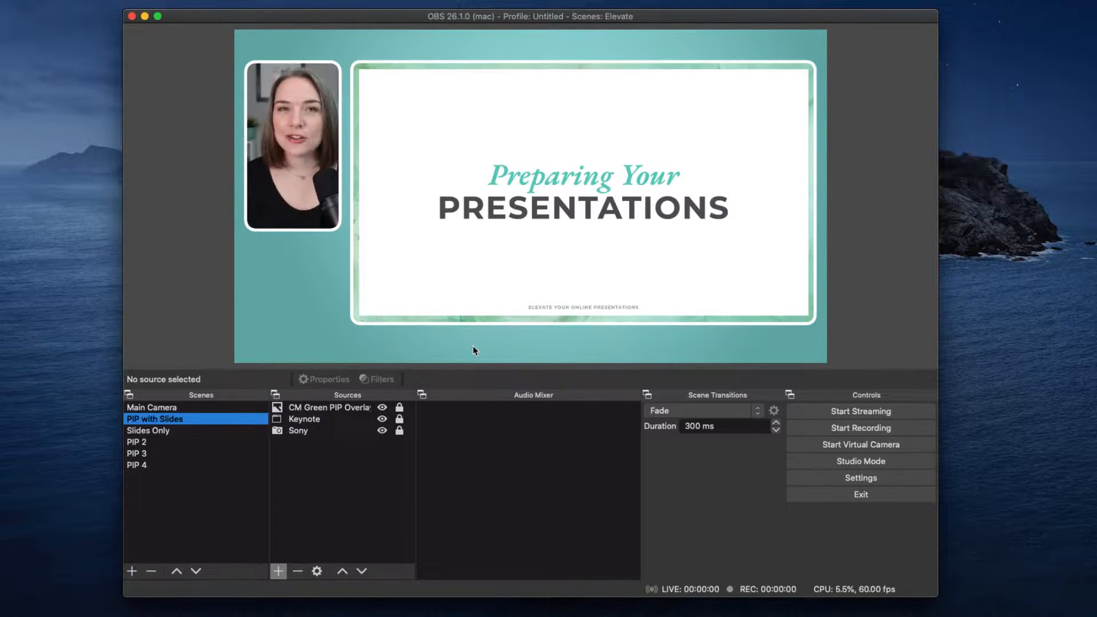
mouse_move(486, 365)
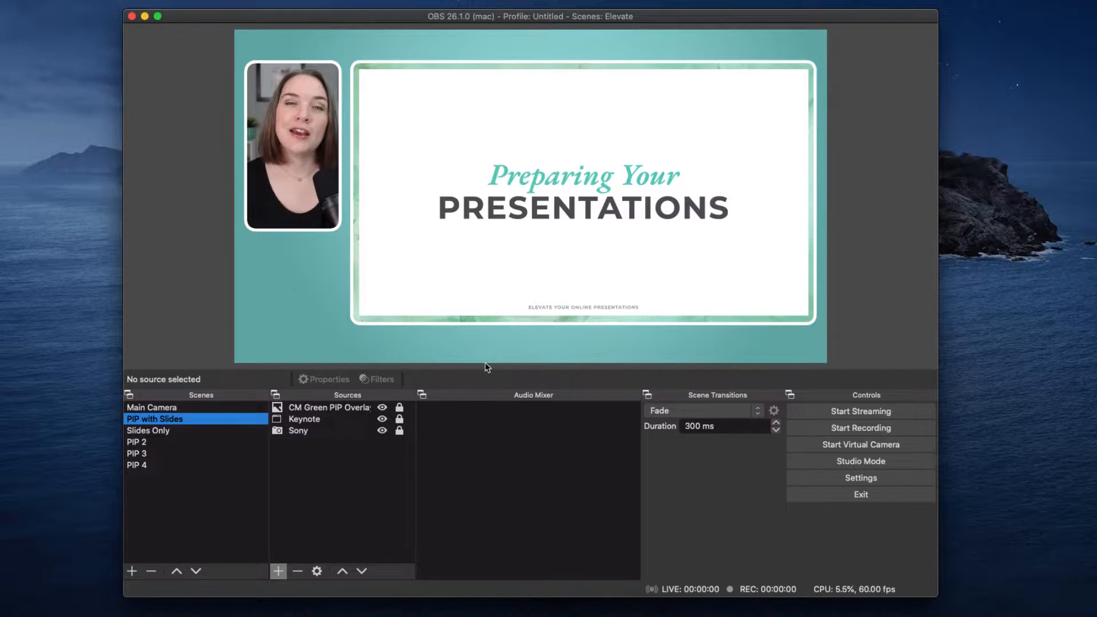
mouse_move(472, 370)
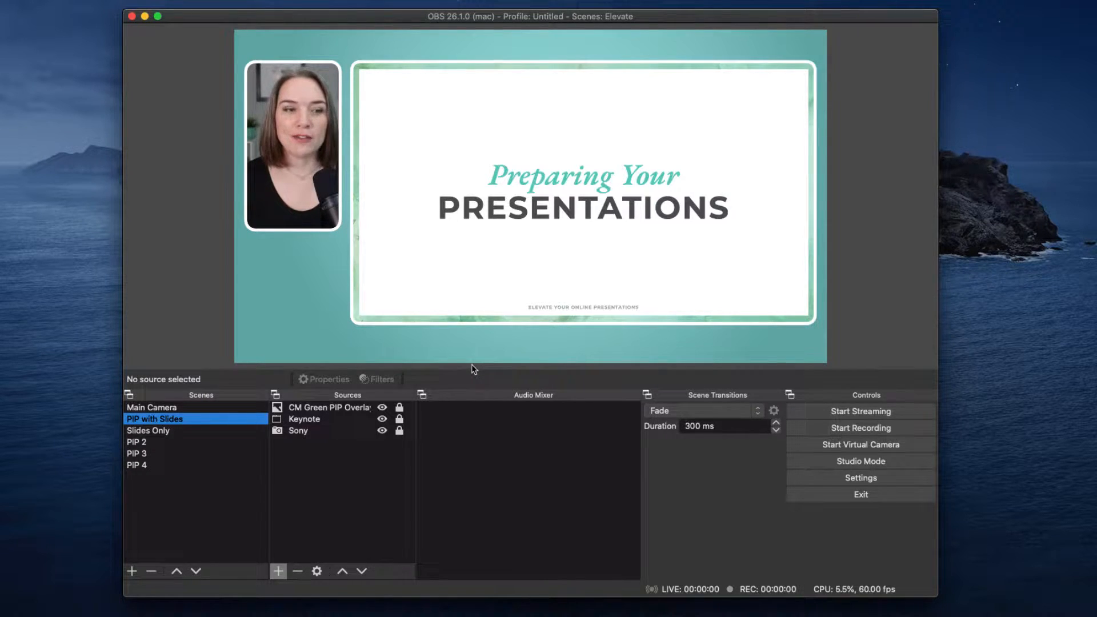
mouse_move(413, 380)
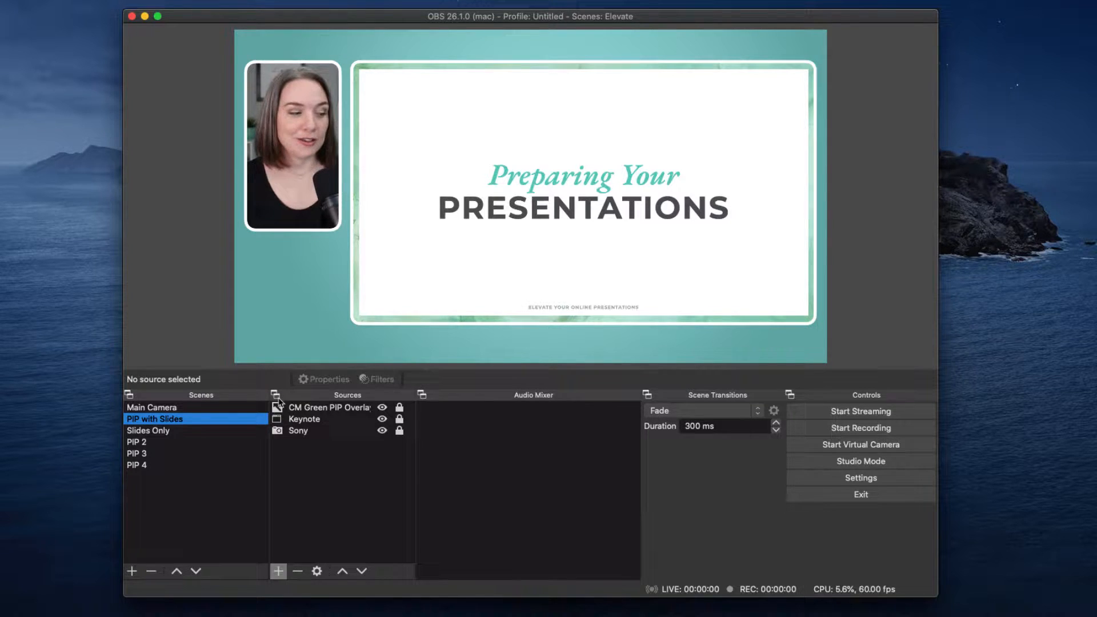
left_click(149, 430)
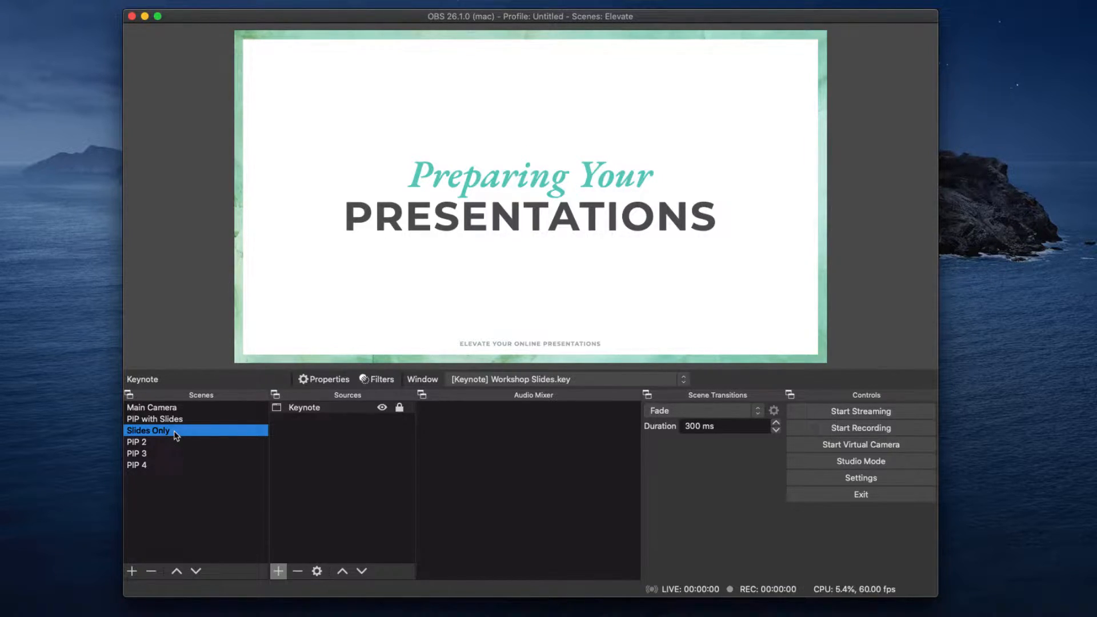
left_click(154, 418)
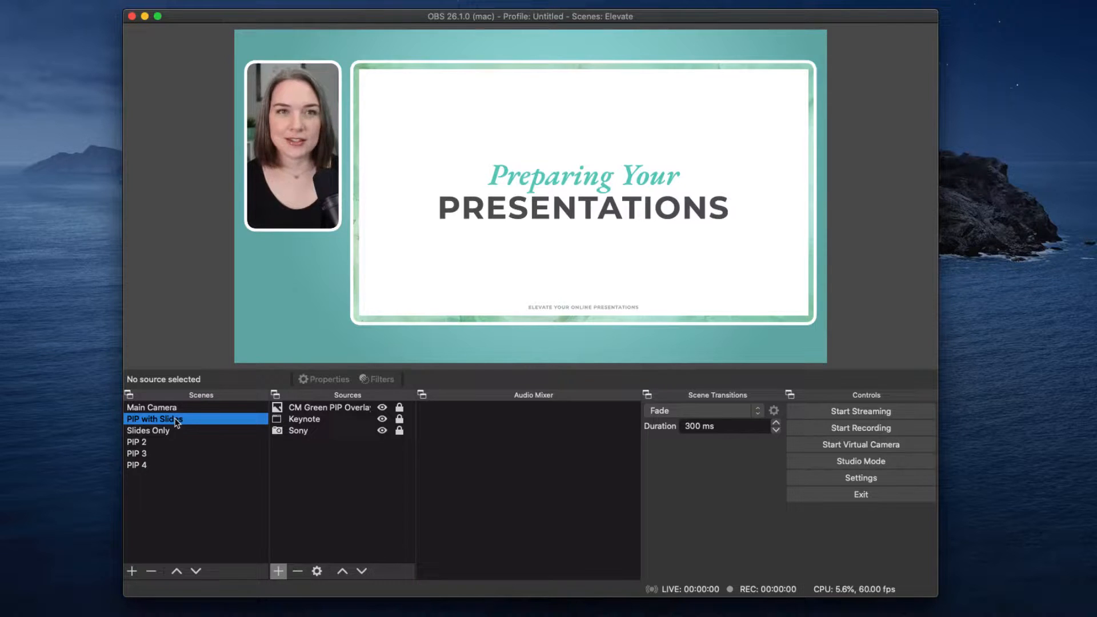
Make the empty PIP 2 scene active before bringing in slide images.
left_click(136, 441)
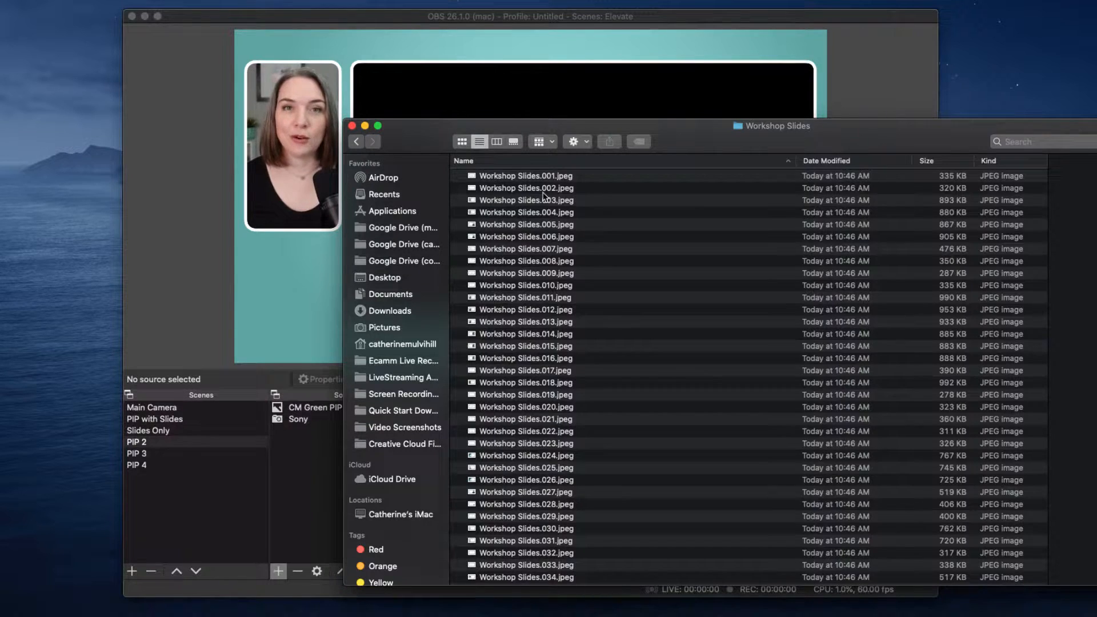
mouse_move(413, 179)
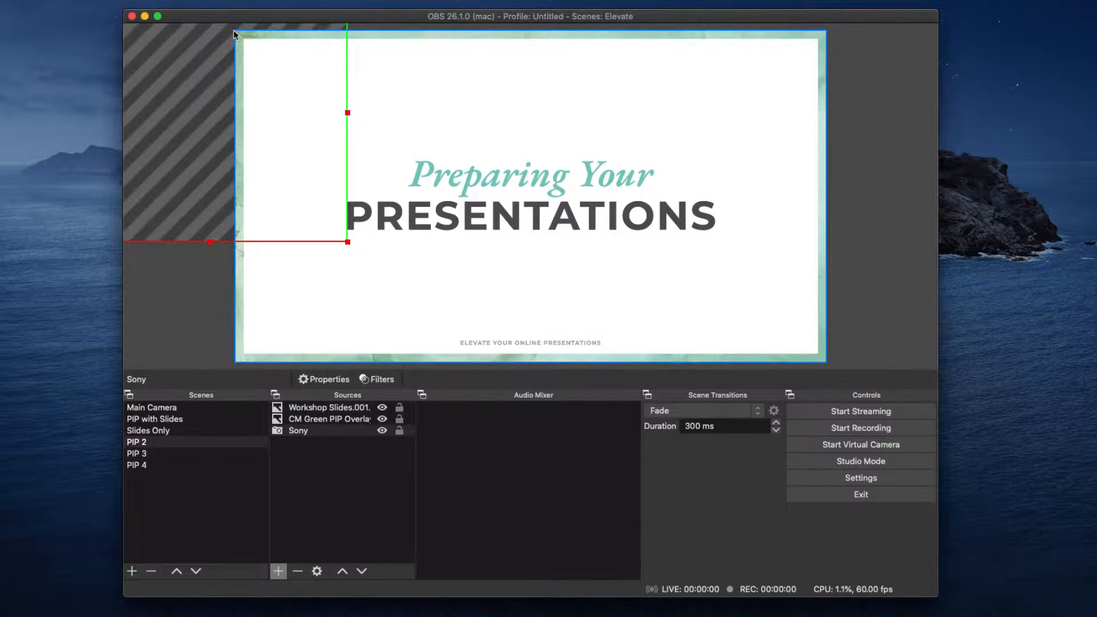
Fit Workshop Slides.001 inside the green overlay's frame in PIP 2, comparing against Slides Only.
left_click(329, 406)
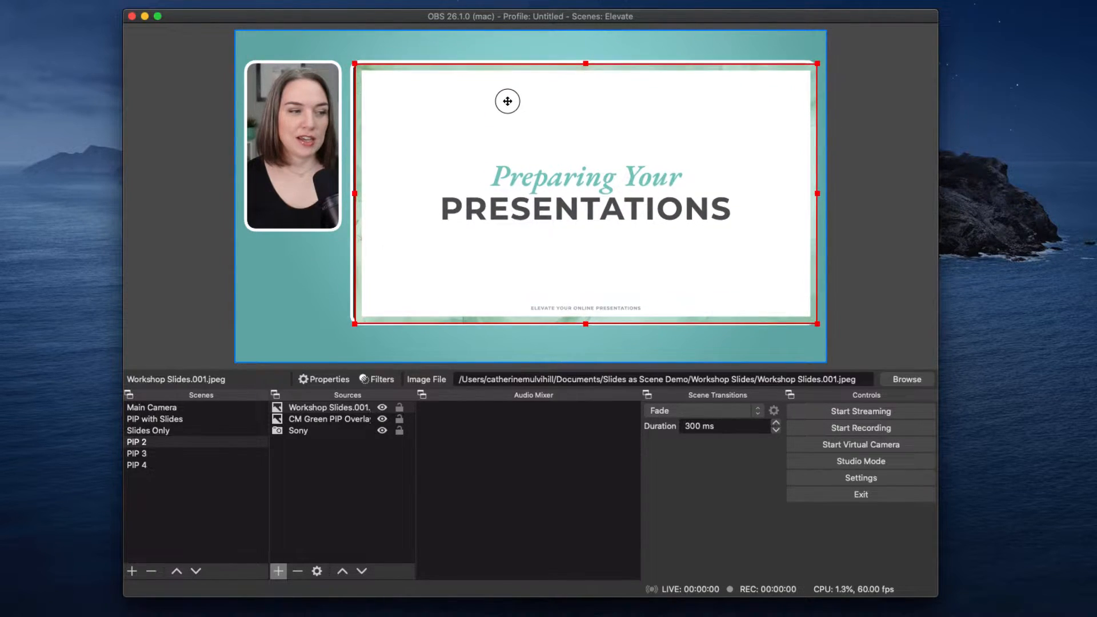
left_click_drag(817, 323, 808, 322)
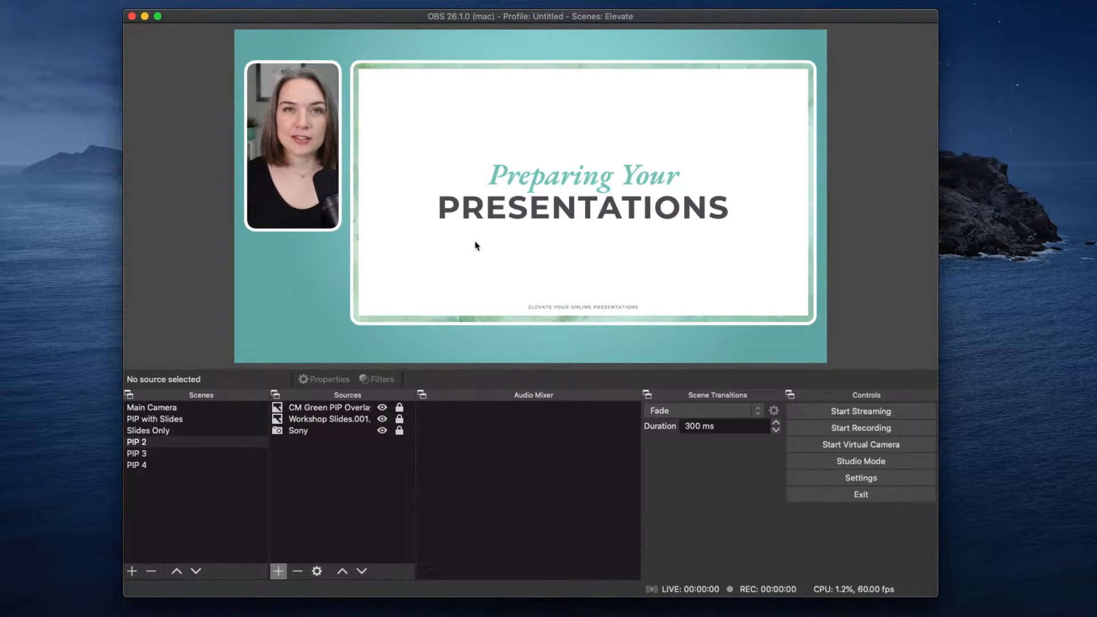
left_click(148, 429)
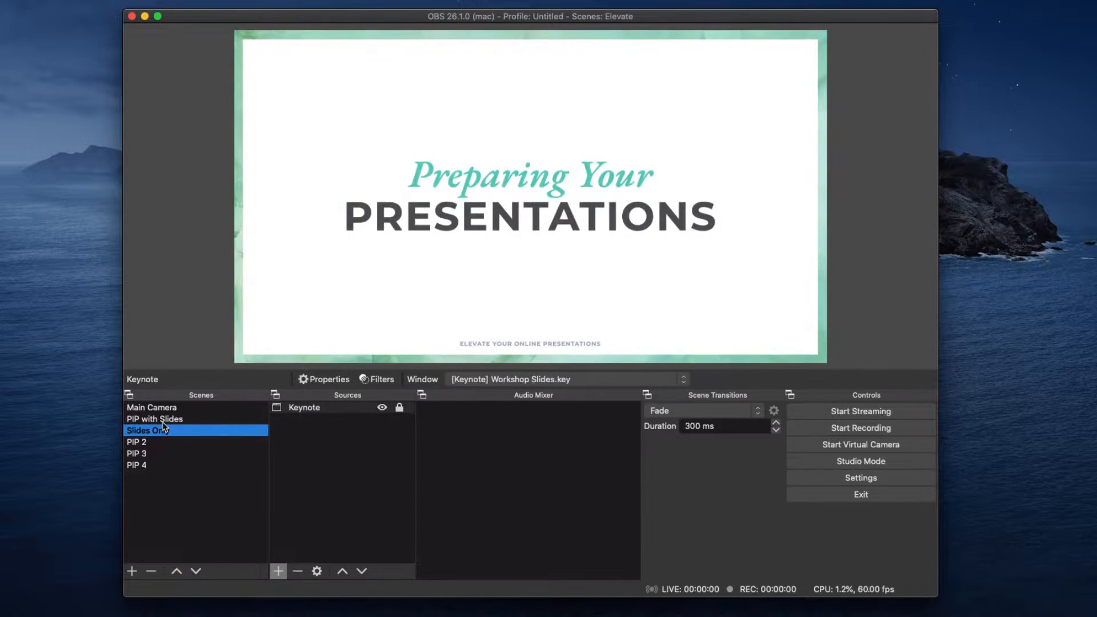
left_click(135, 441)
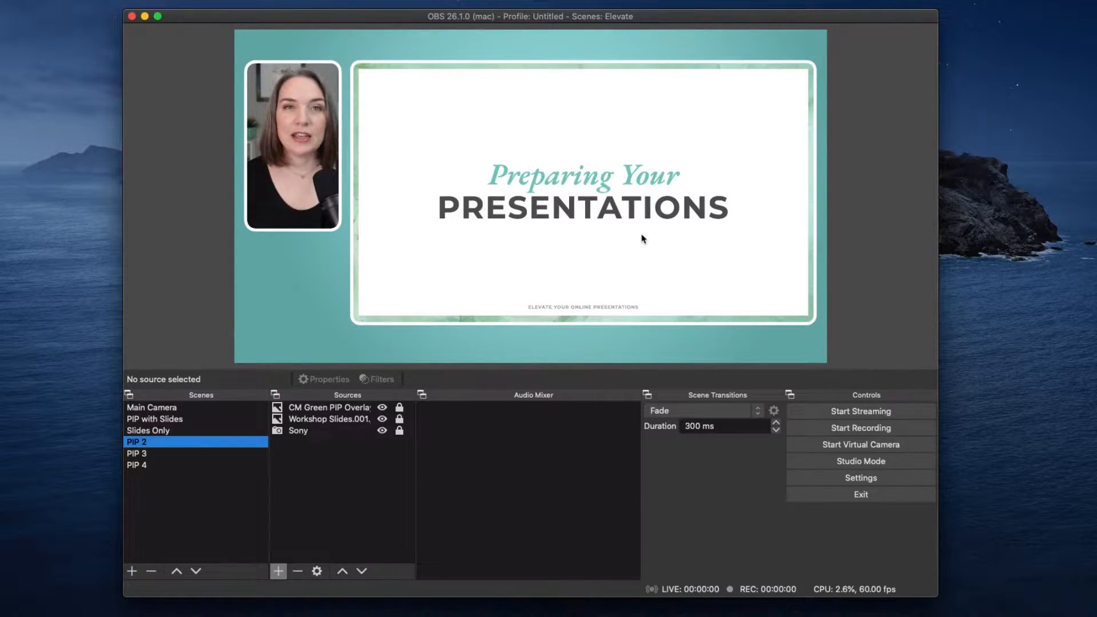
mouse_move(650, 234)
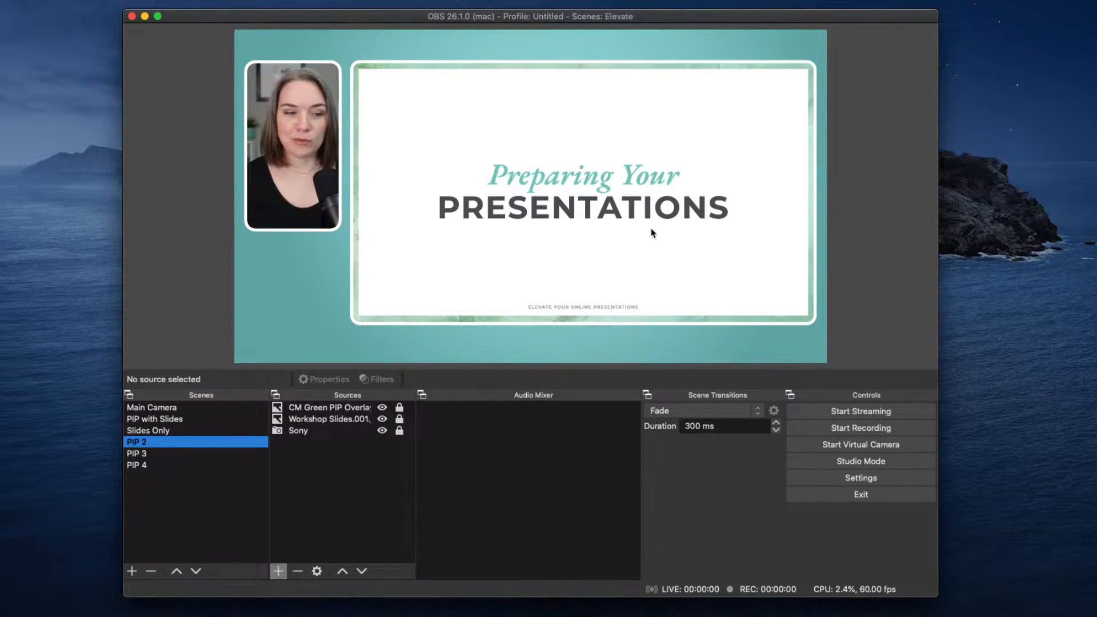
Add Workshop Slides.002 to PIP 3 and layer the Preparation slide beneath the green overlay.
left_click(136, 453)
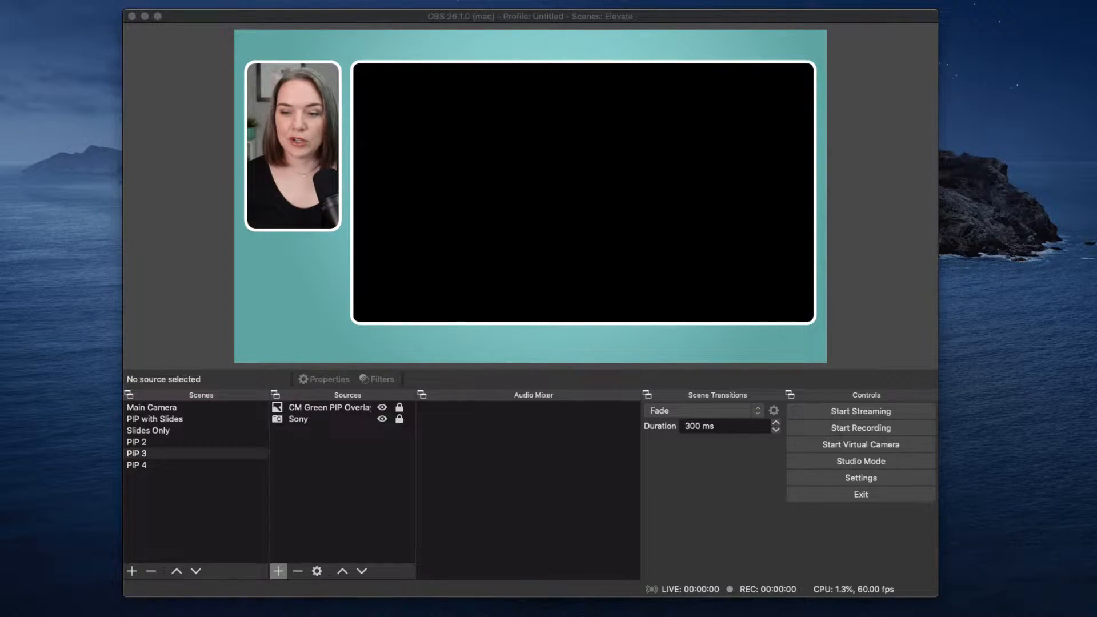
left_click(279, 571)
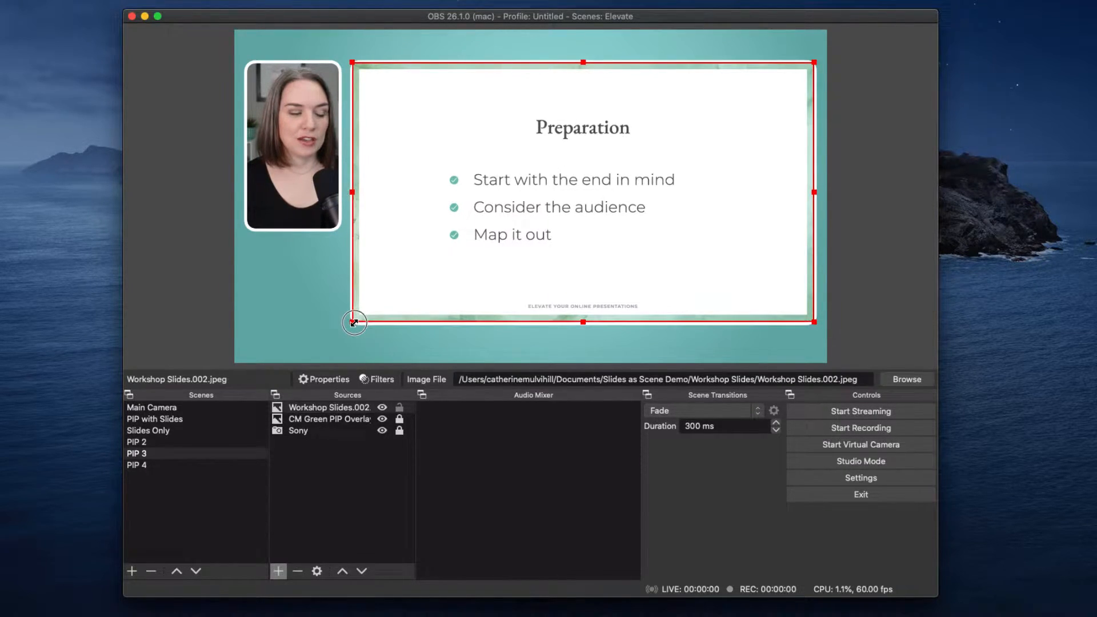
mouse_move(434, 313)
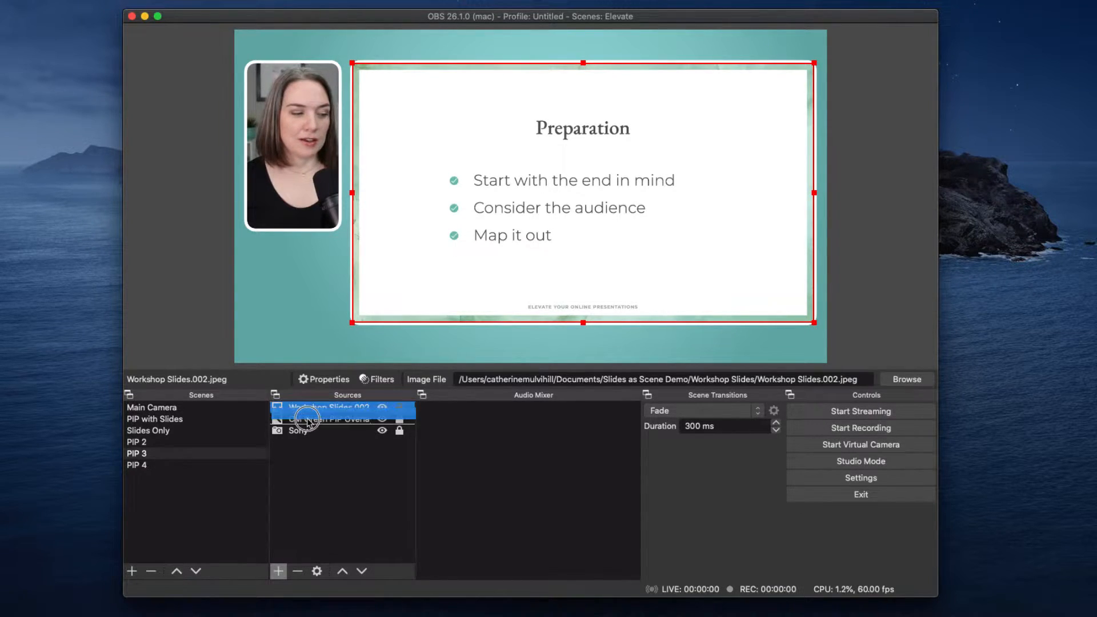
left_click(328, 419)
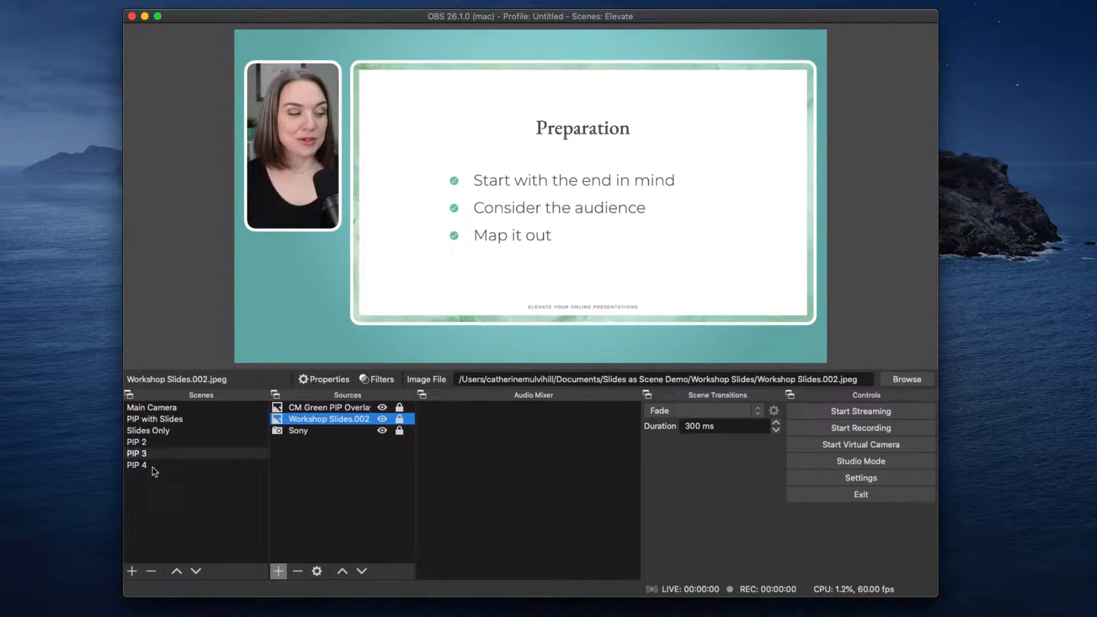
Resize Workshop Slides.003 to fill PIP 4's frame and layer it behind the green overlay.
left_click(136, 463)
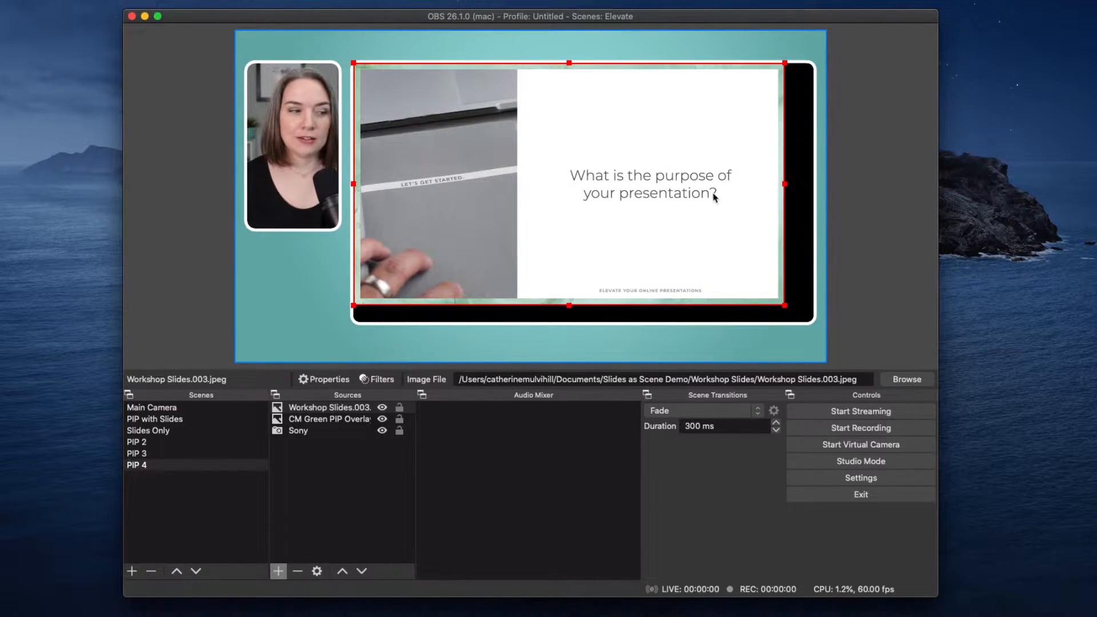
left_click_drag(785, 306, 812, 318)
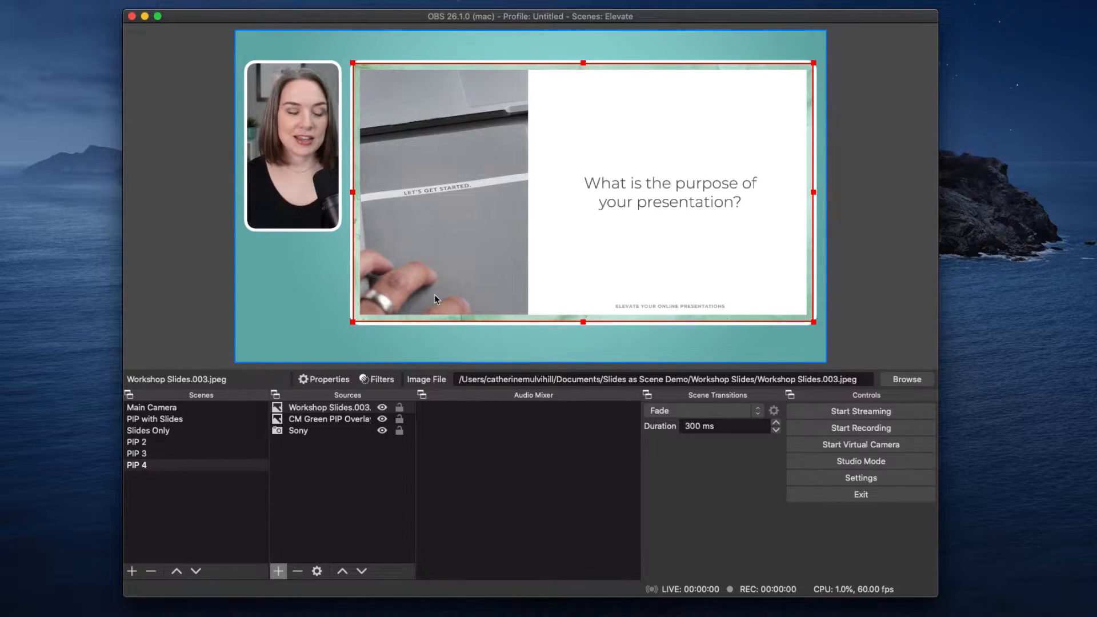
left_click(334, 416)
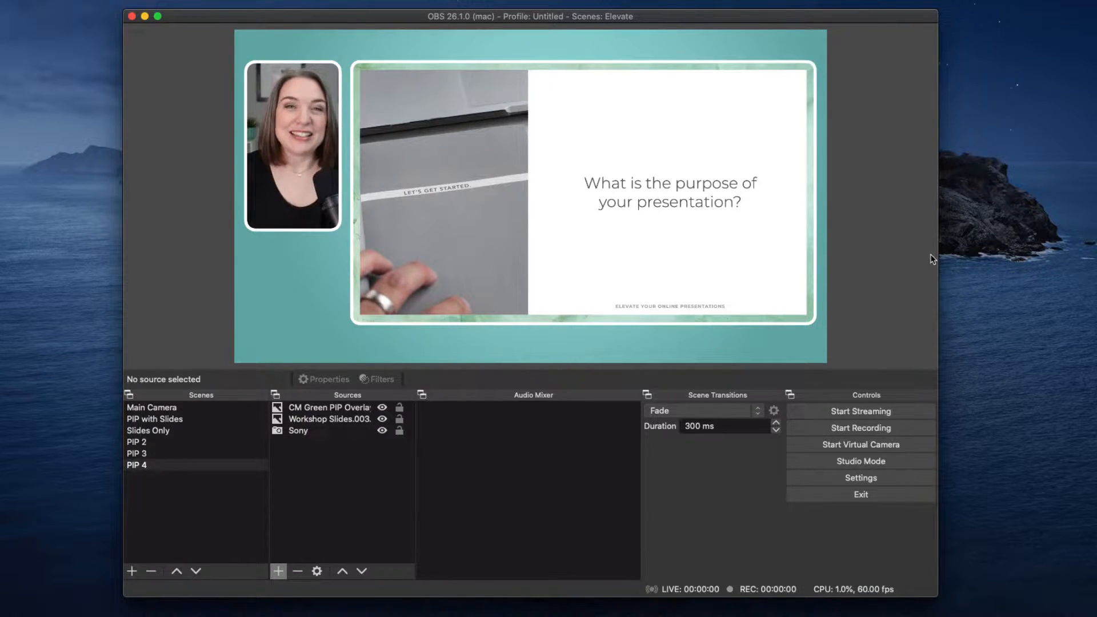
mouse_move(846, 279)
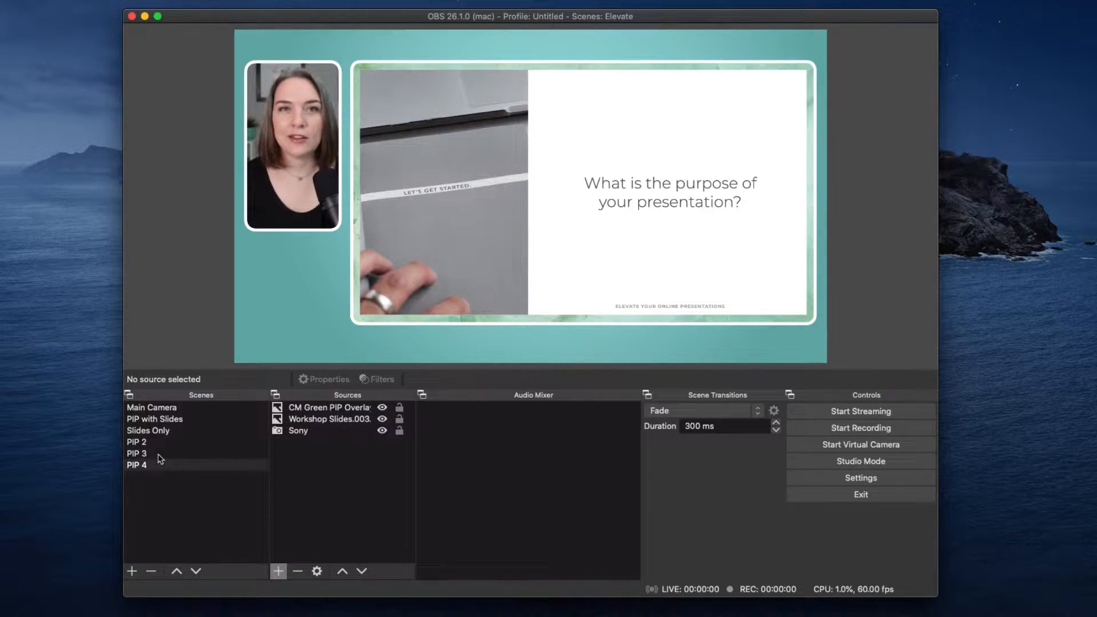
Step through PIP 4, PIP 3 and PIP 2 to confirm each slide, ending on Main Camera.
left_click(137, 464)
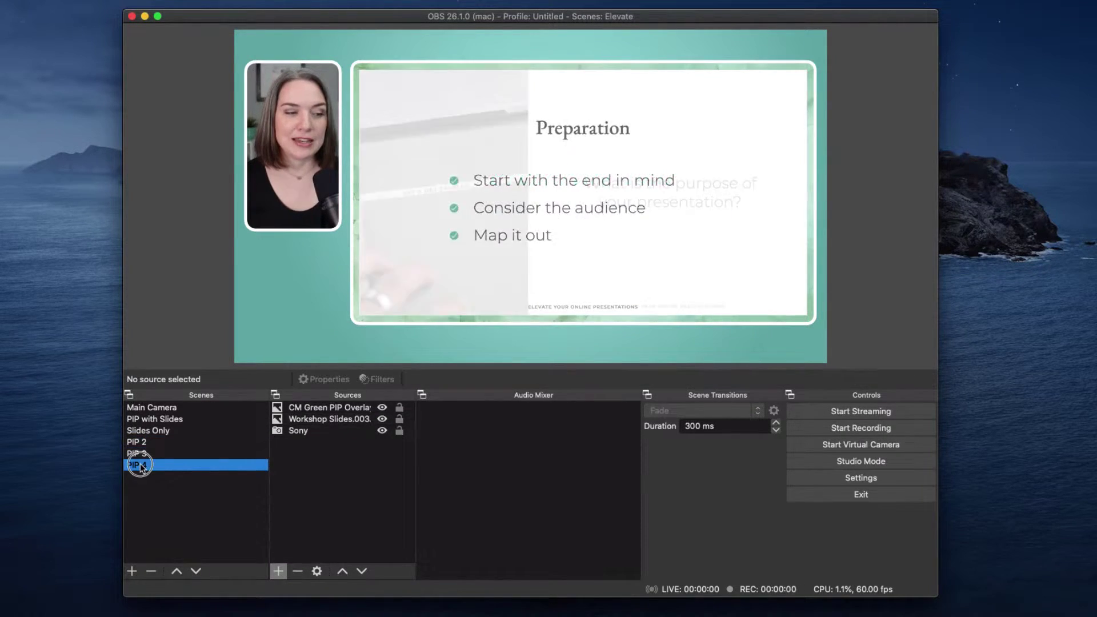
left_click(139, 463)
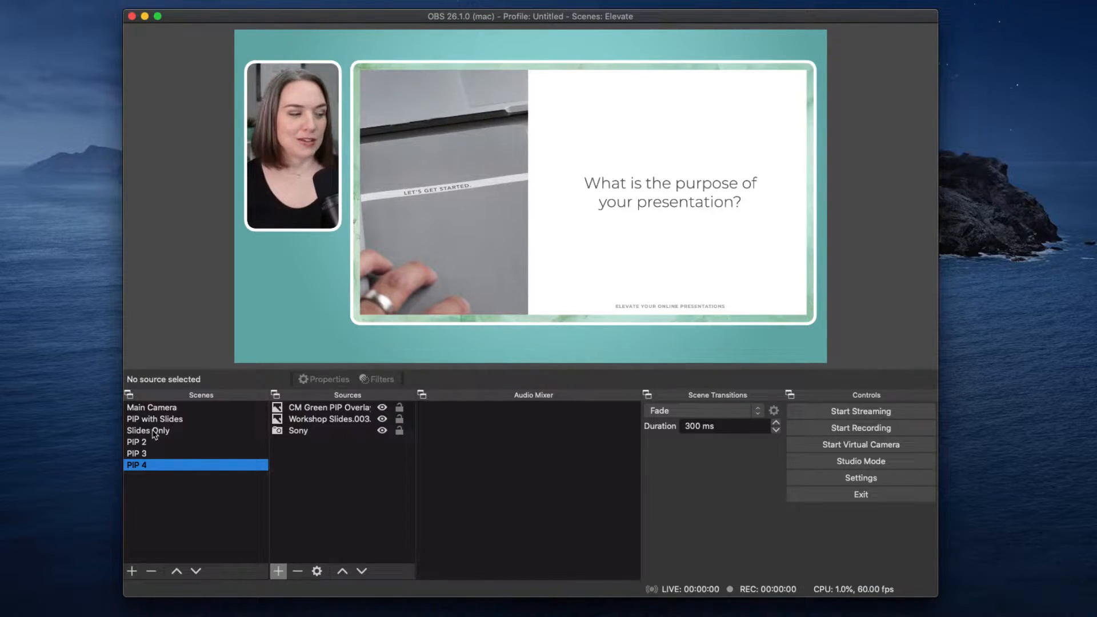
left_click(136, 452)
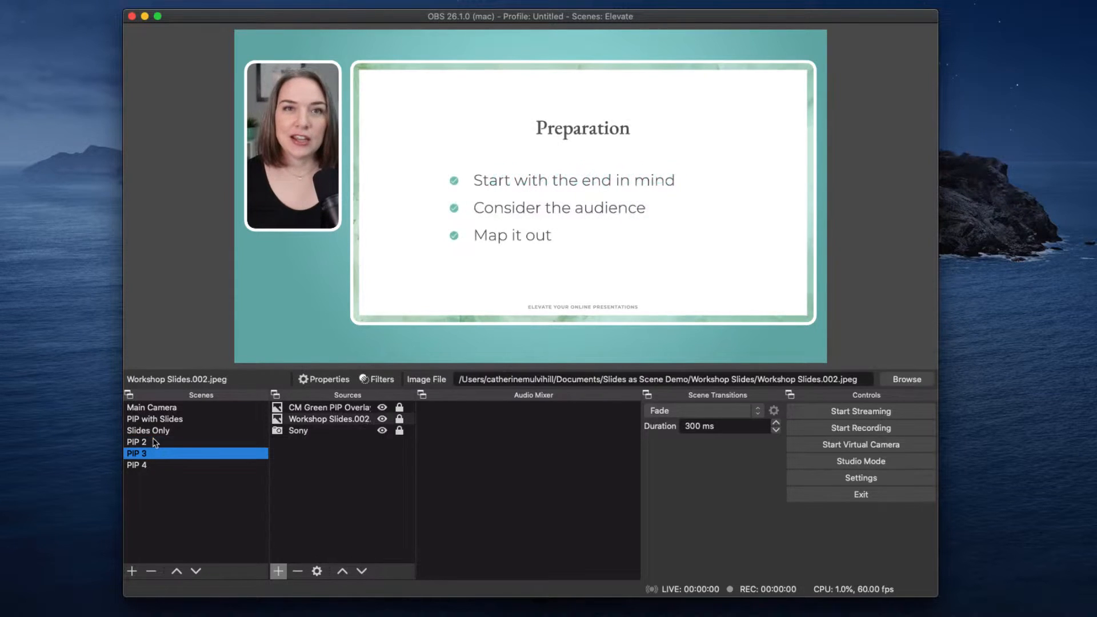
left_click(136, 463)
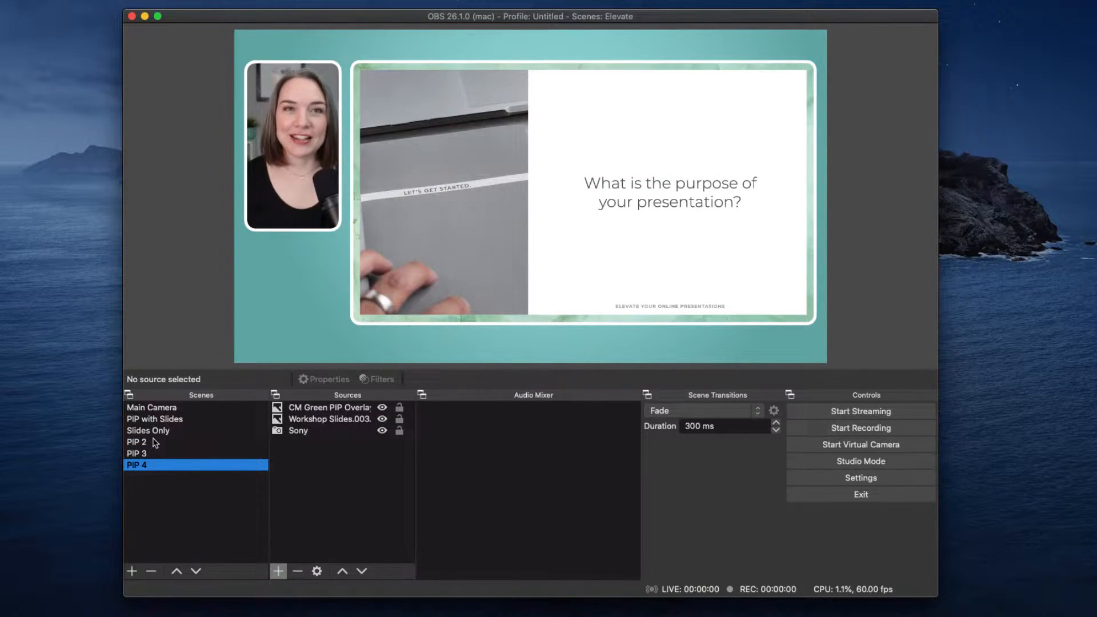
left_click(136, 452)
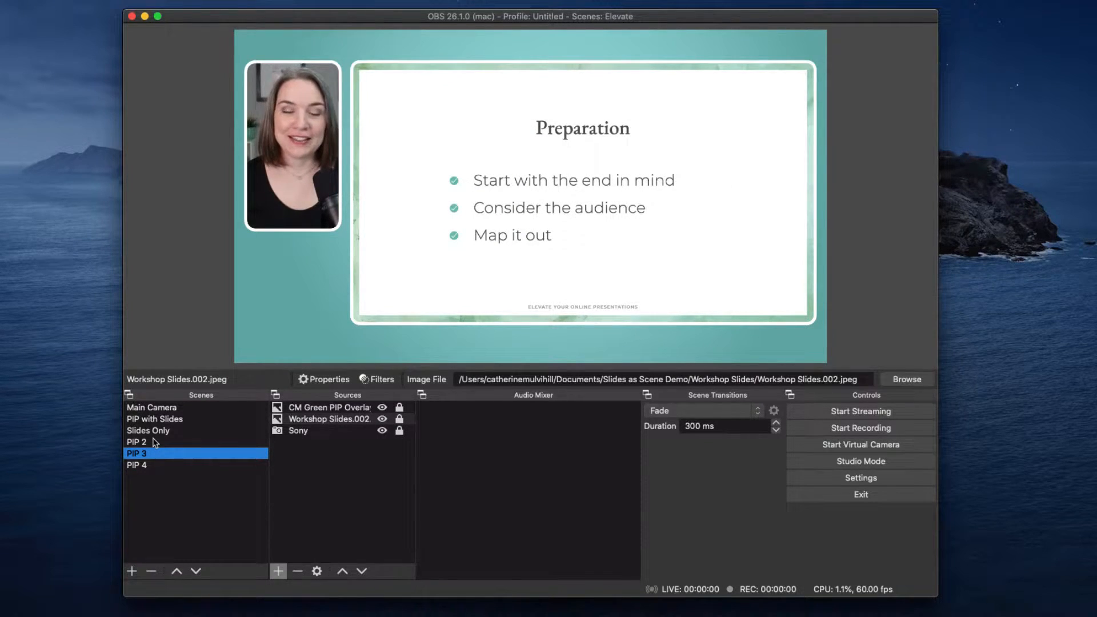
left_click(150, 441)
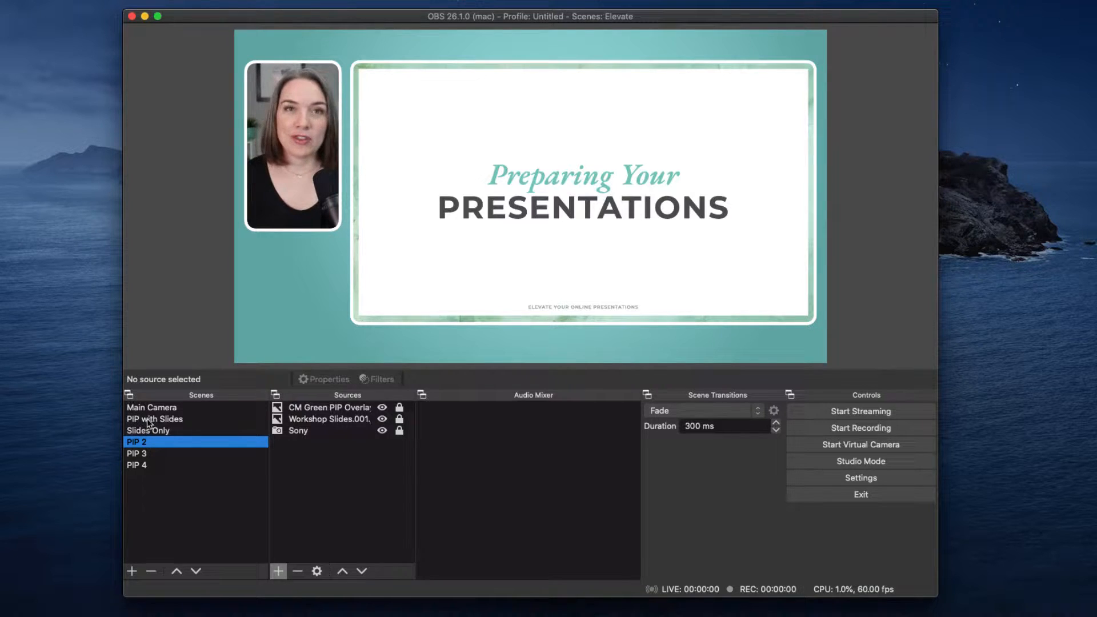
left_click(150, 407)
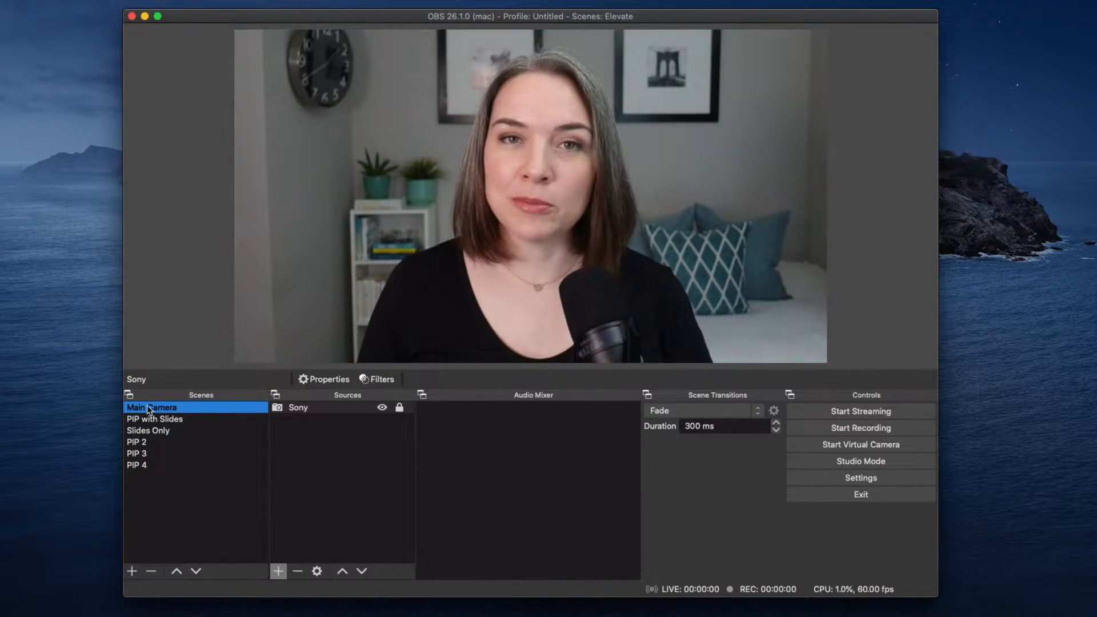
Duplicate Main Camera as Main Camera 2 between PIP 3 and PIP 4, leaving PIP 4 active.
right_click(151, 407)
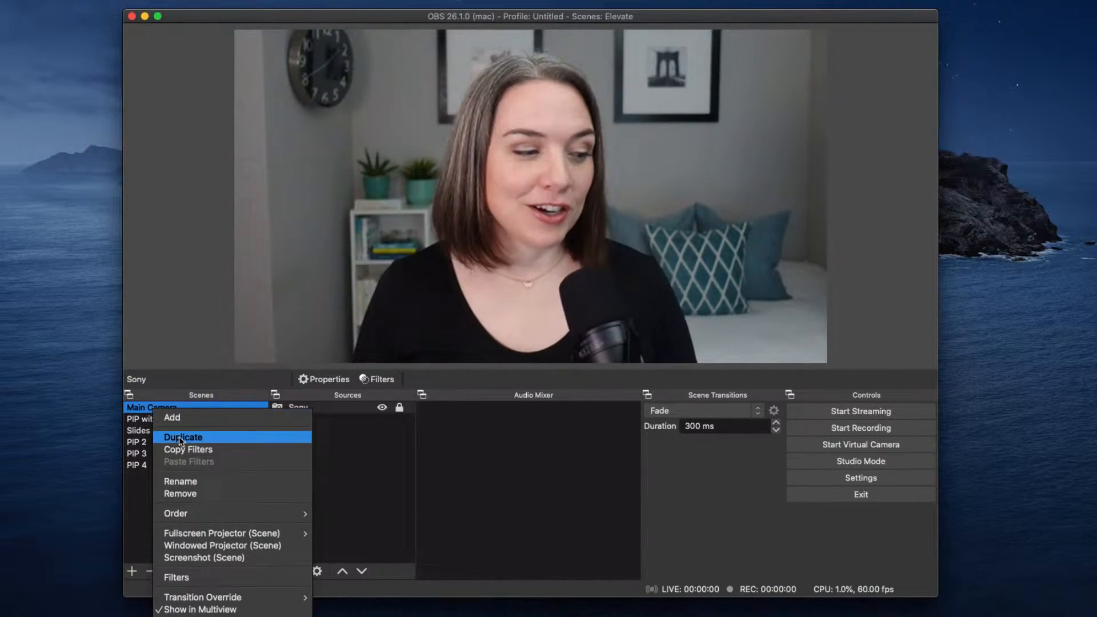
left_click(183, 436)
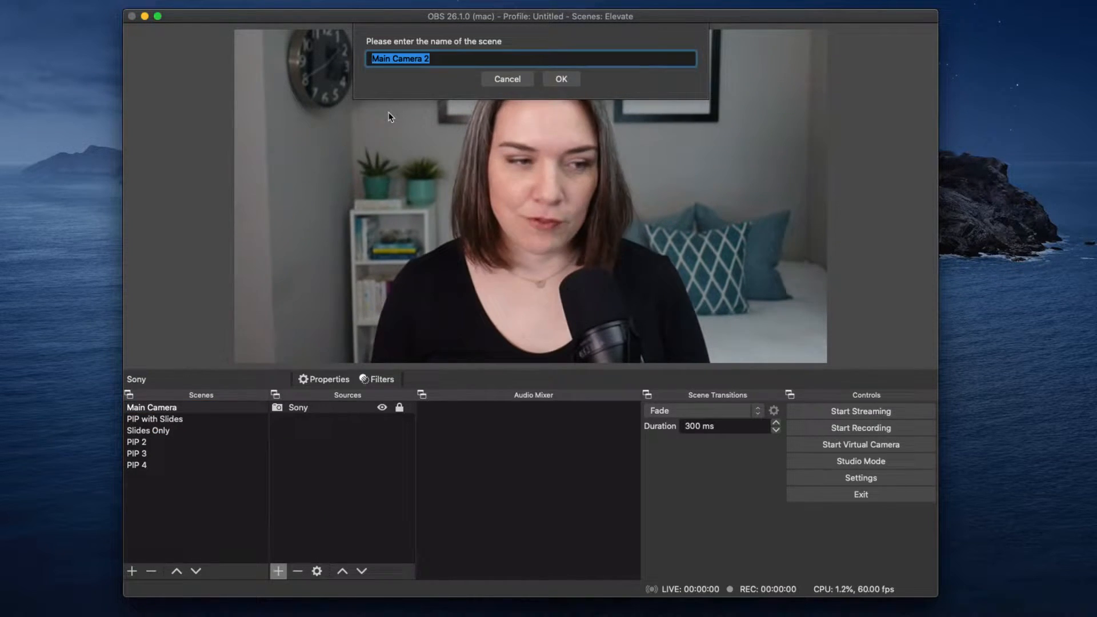
left_click(562, 77)
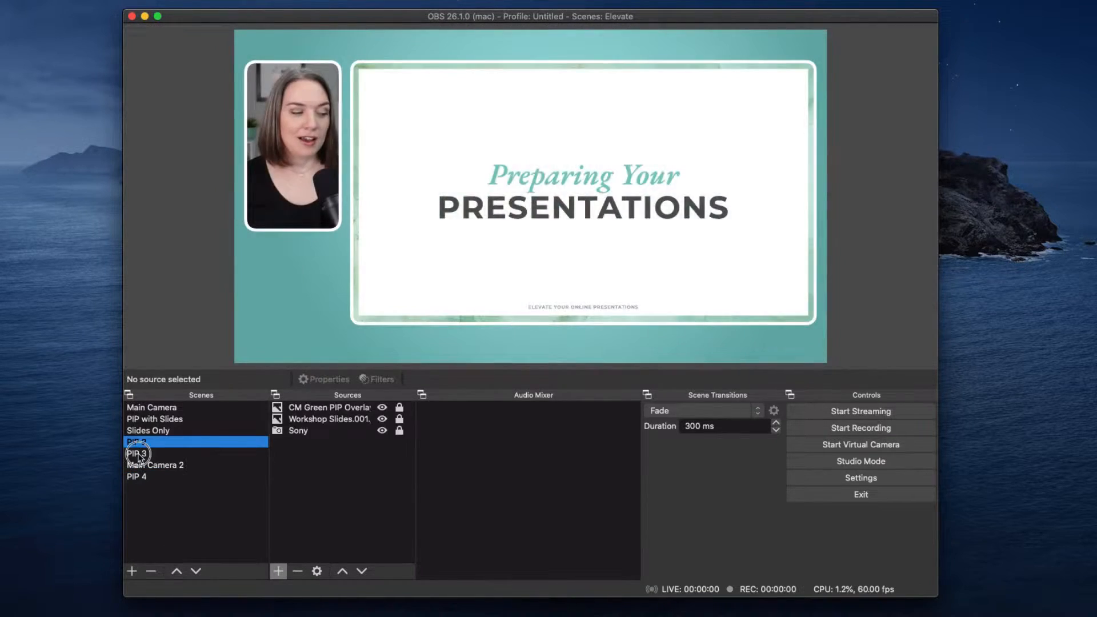
left_click(156, 465)
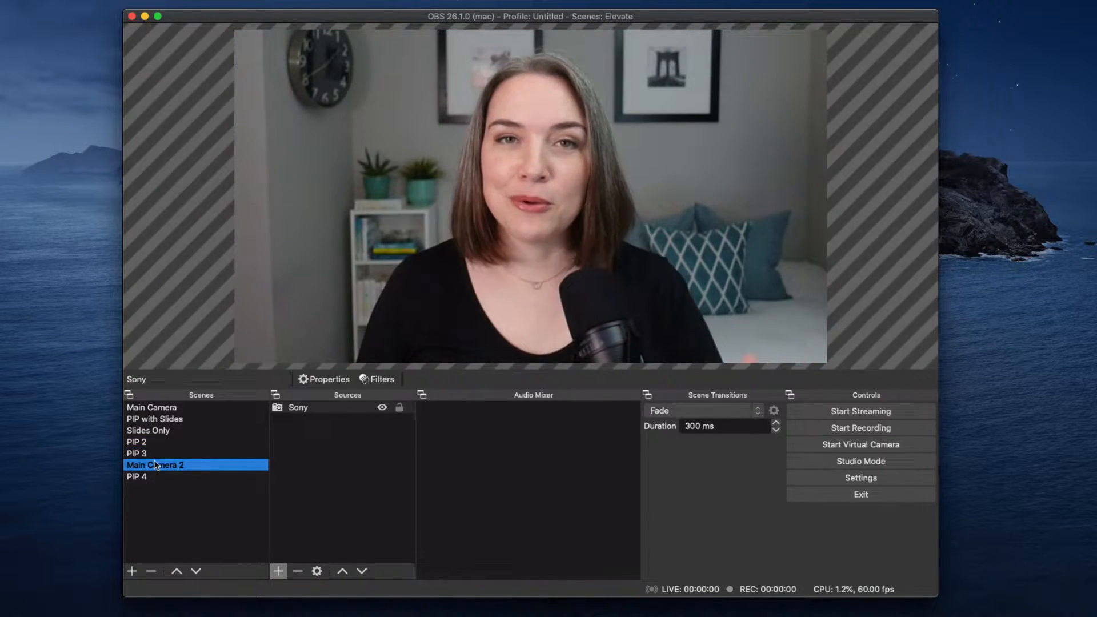
left_click(142, 477)
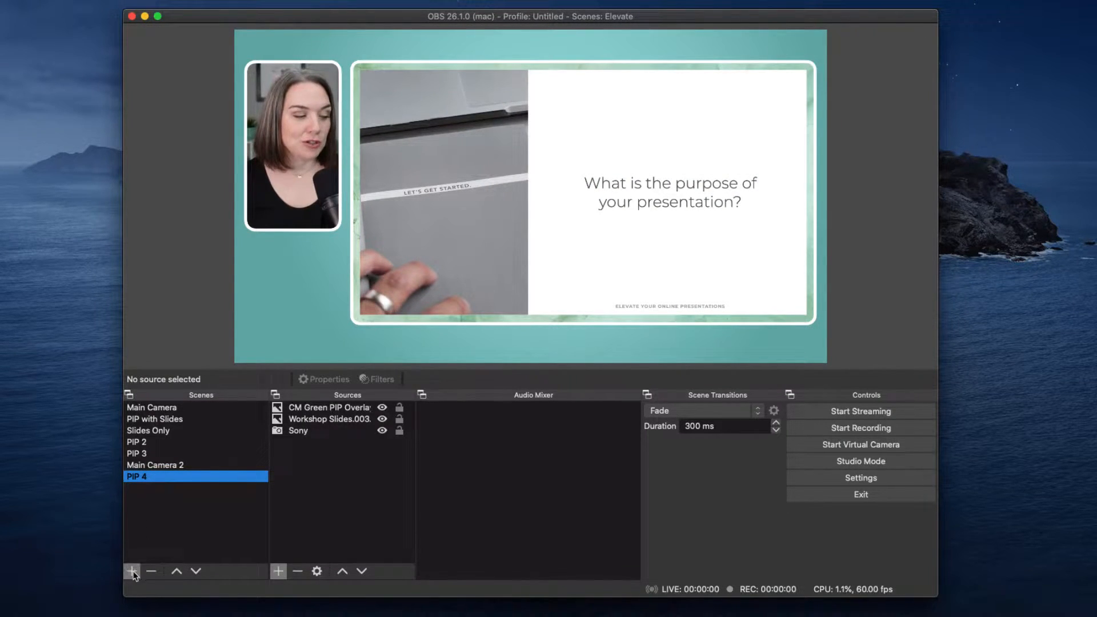
Create a new scene named Slide 4 Only for the full-frame fourth slide.
left_click(130, 572)
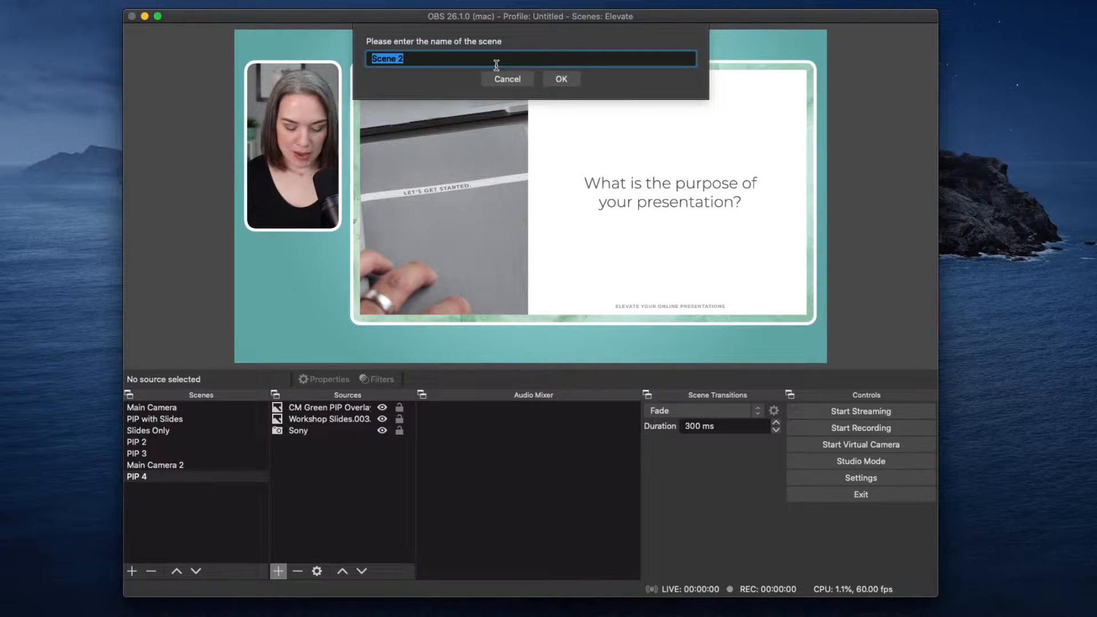
type("Slide 4 Only")
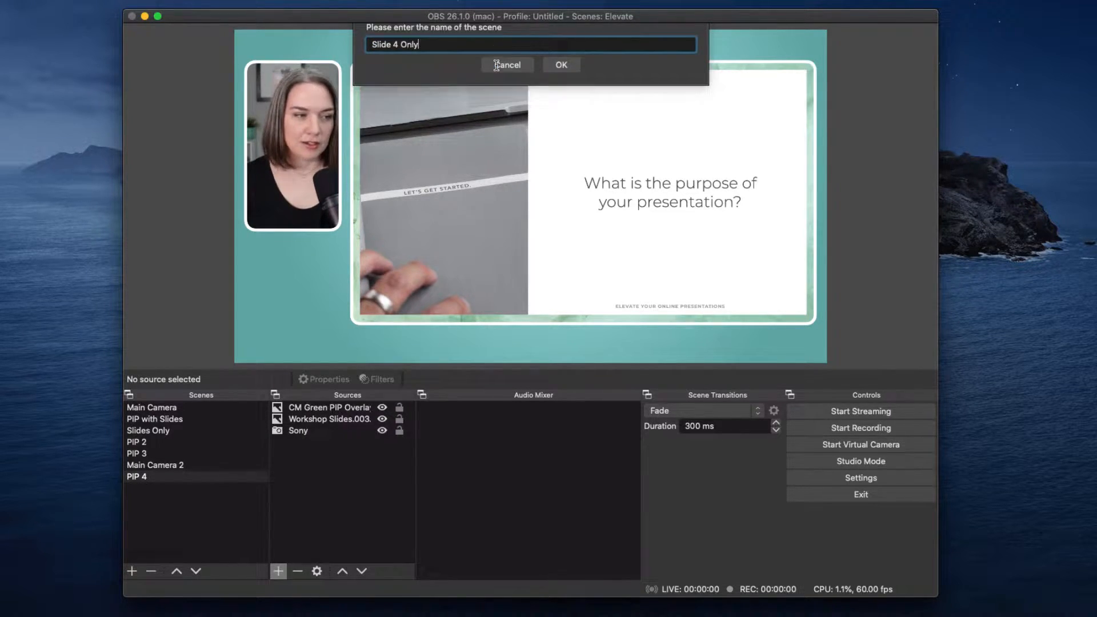
left_click(562, 64)
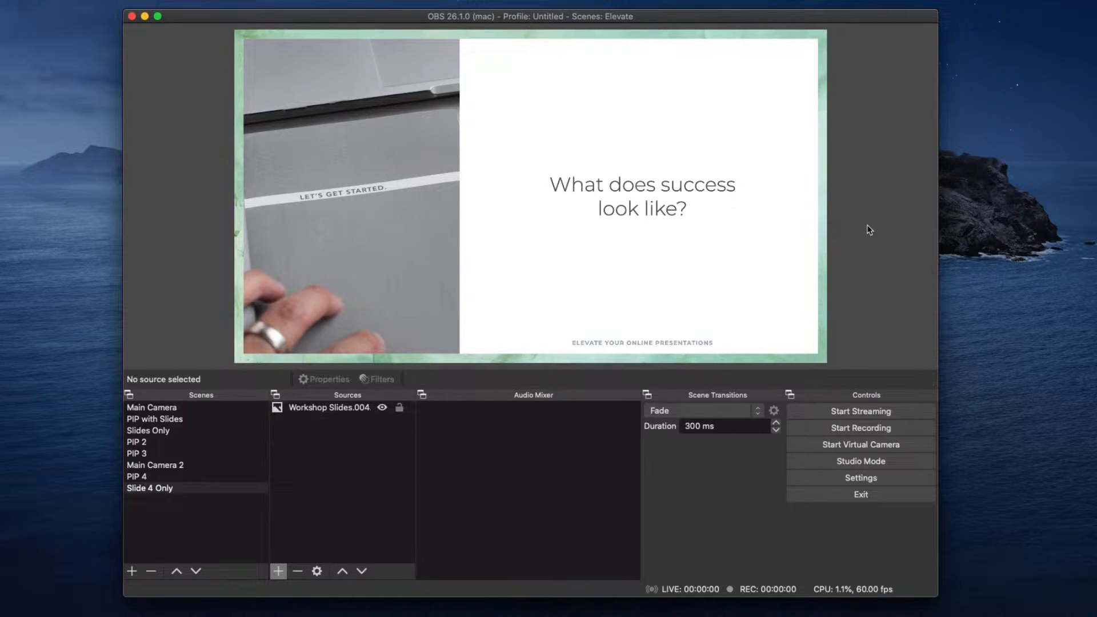
mouse_move(150, 443)
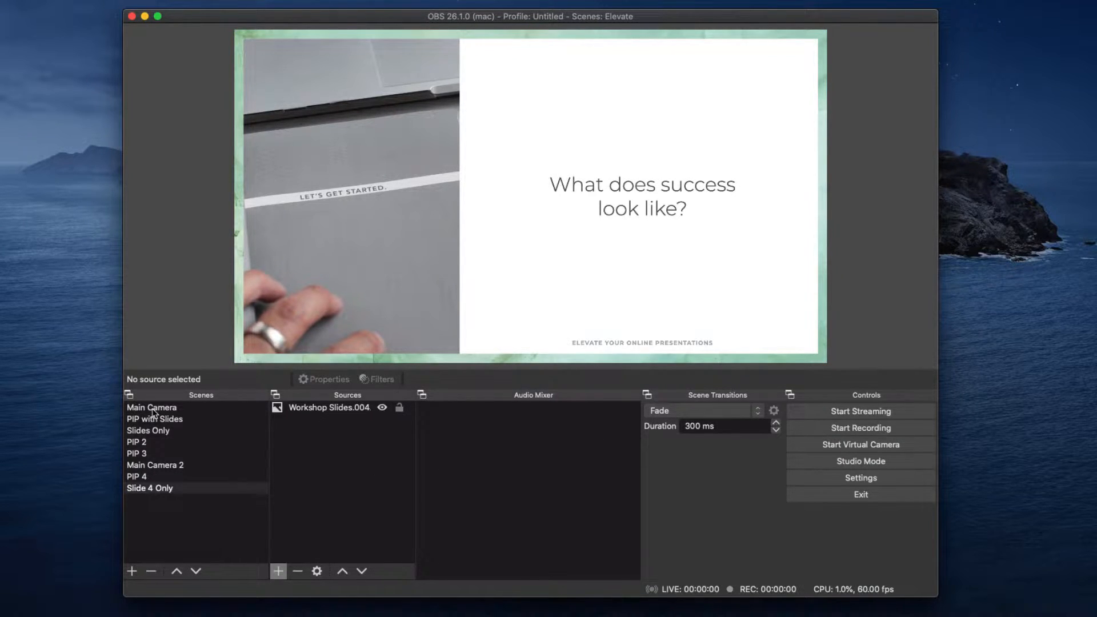
left_click(137, 441)
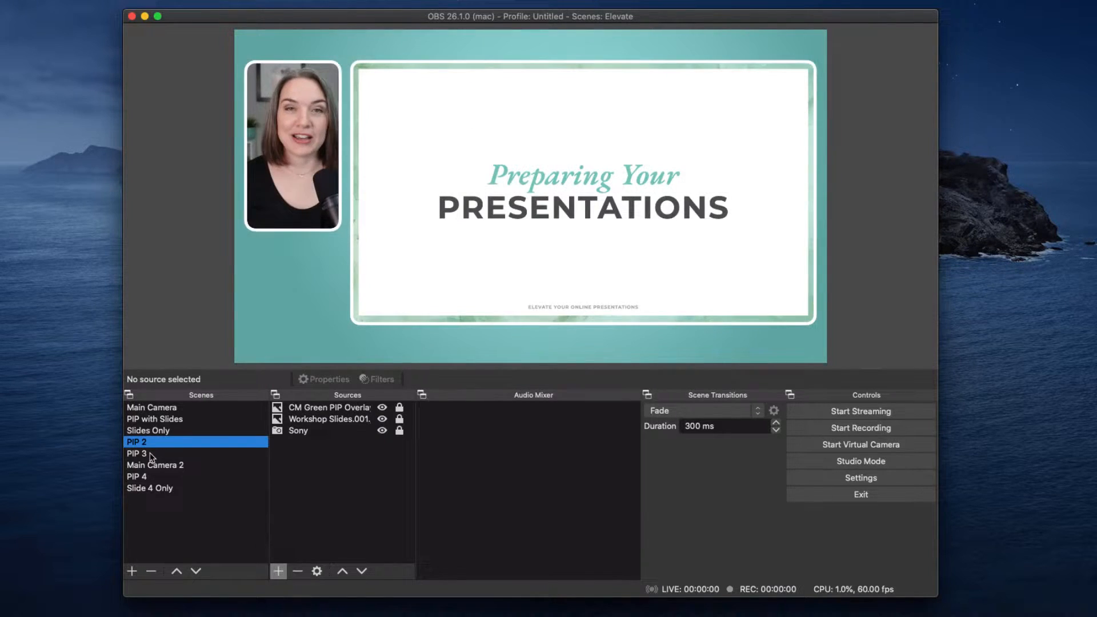
left_click(154, 465)
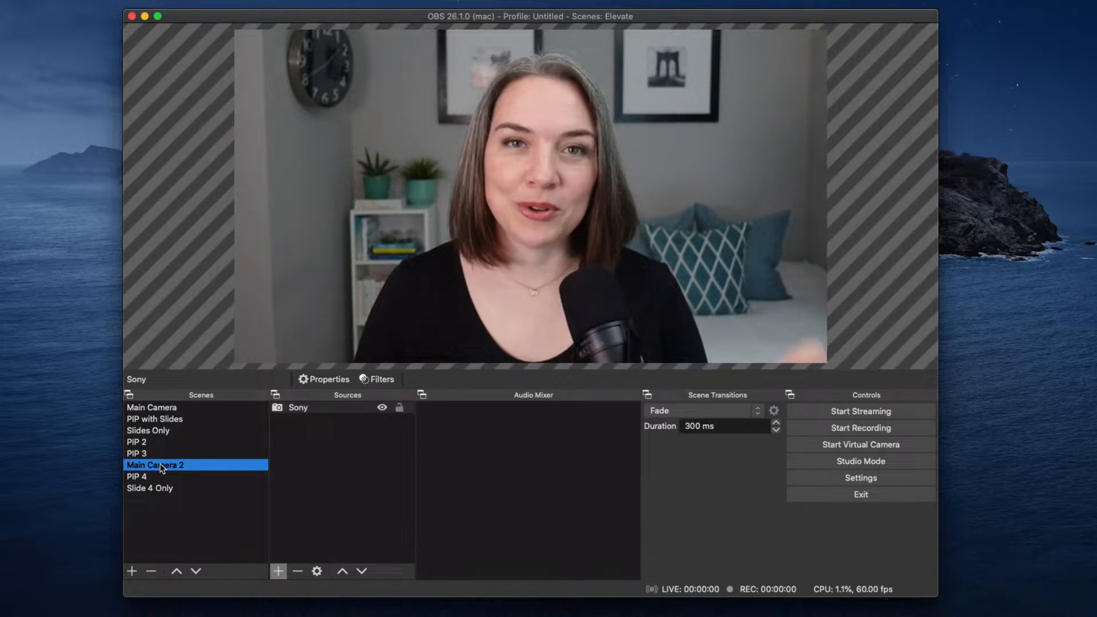
left_click(137, 476)
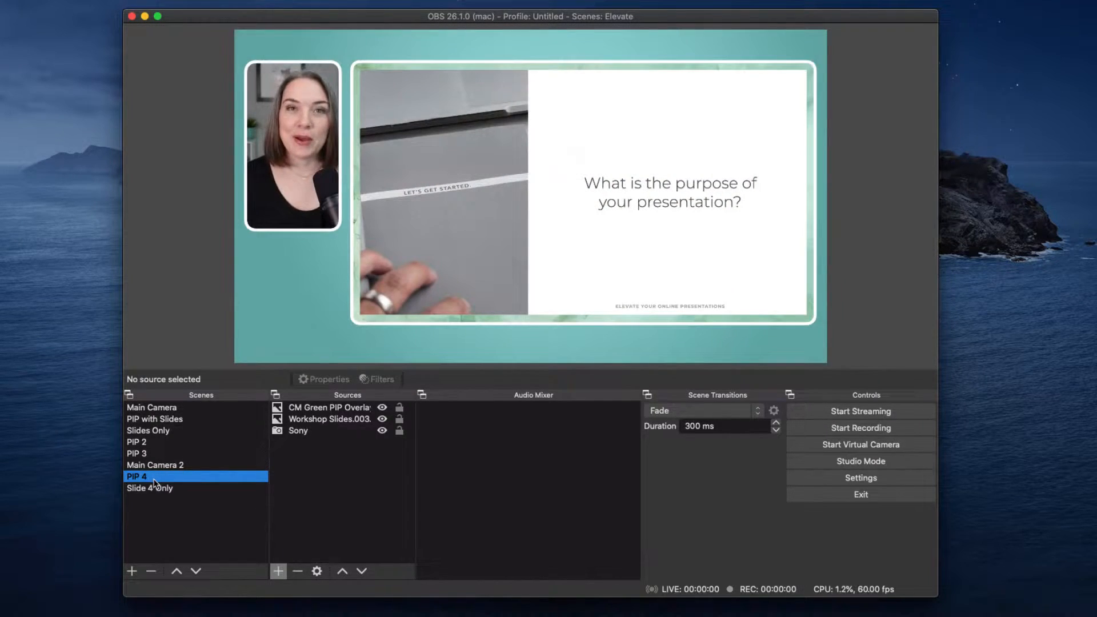
left_click(150, 488)
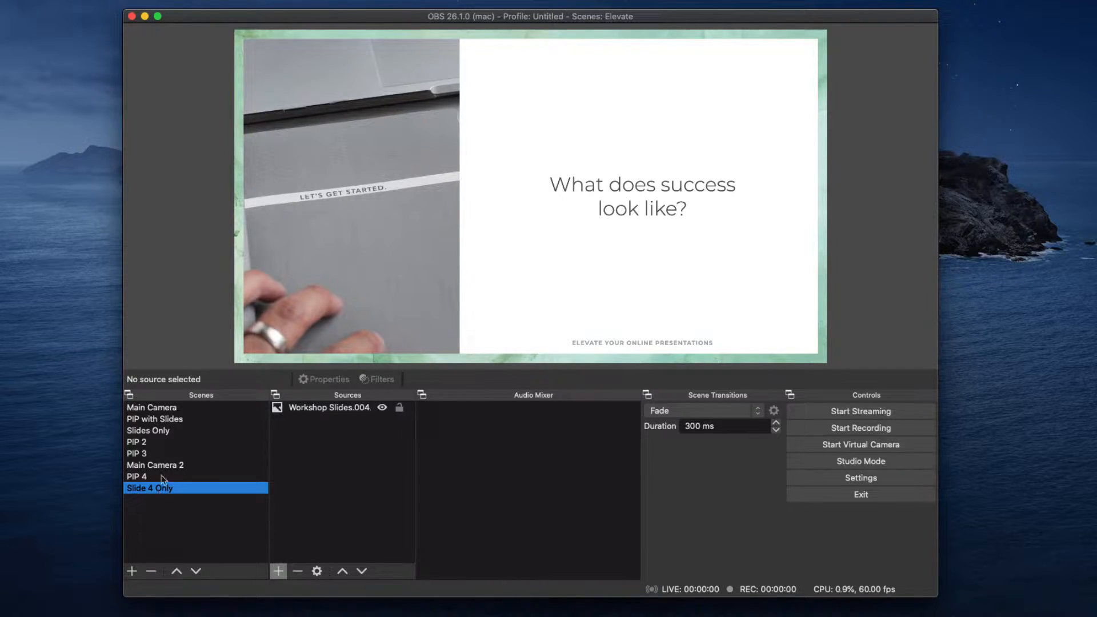
mouse_move(158, 473)
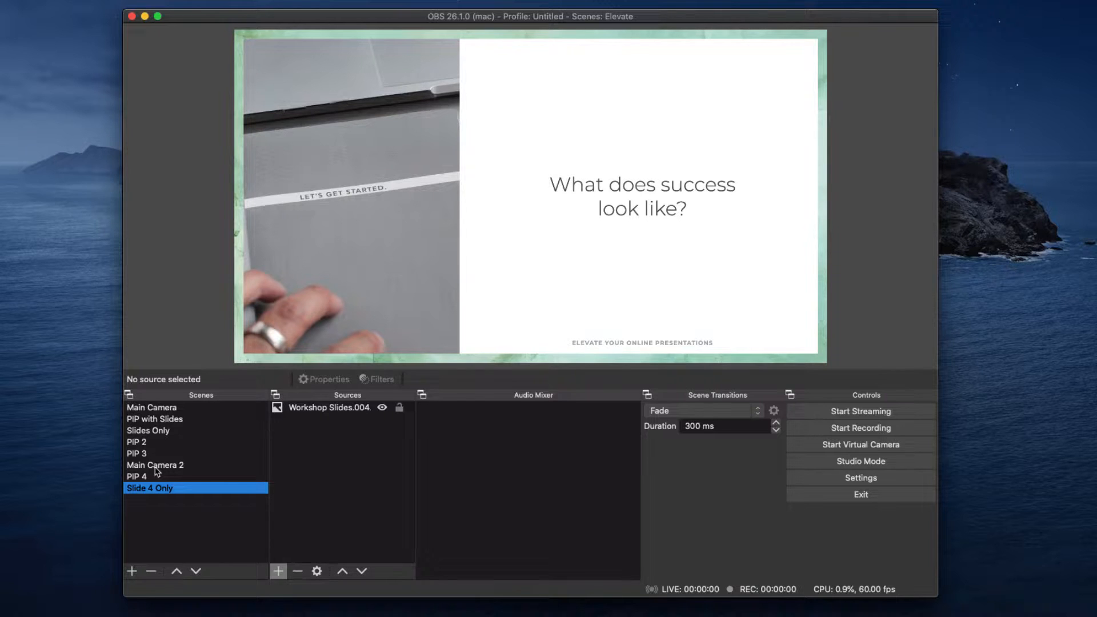